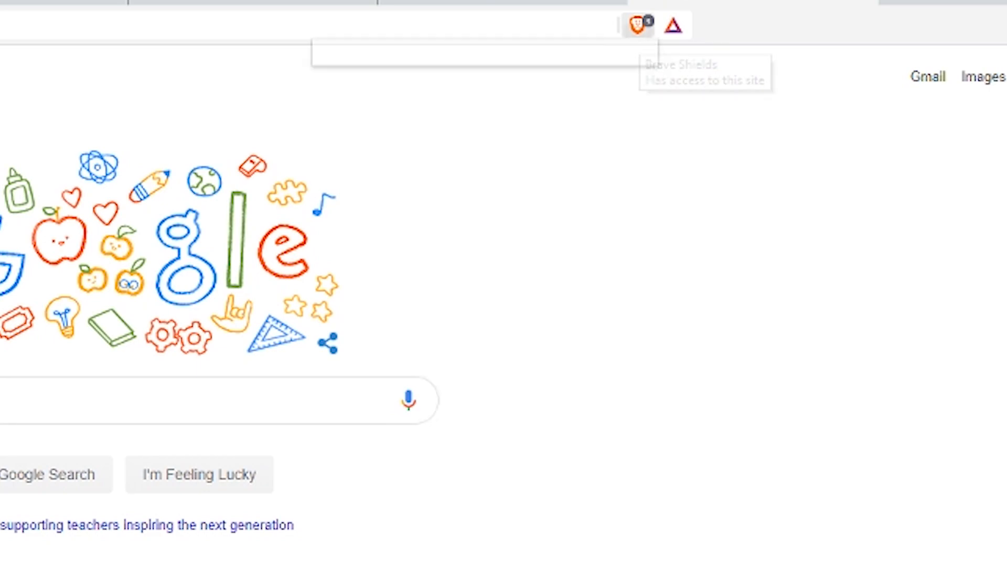
Show the Brave Shields panel for google.com with 3 ads and trackers blocked.
left_click(638, 23)
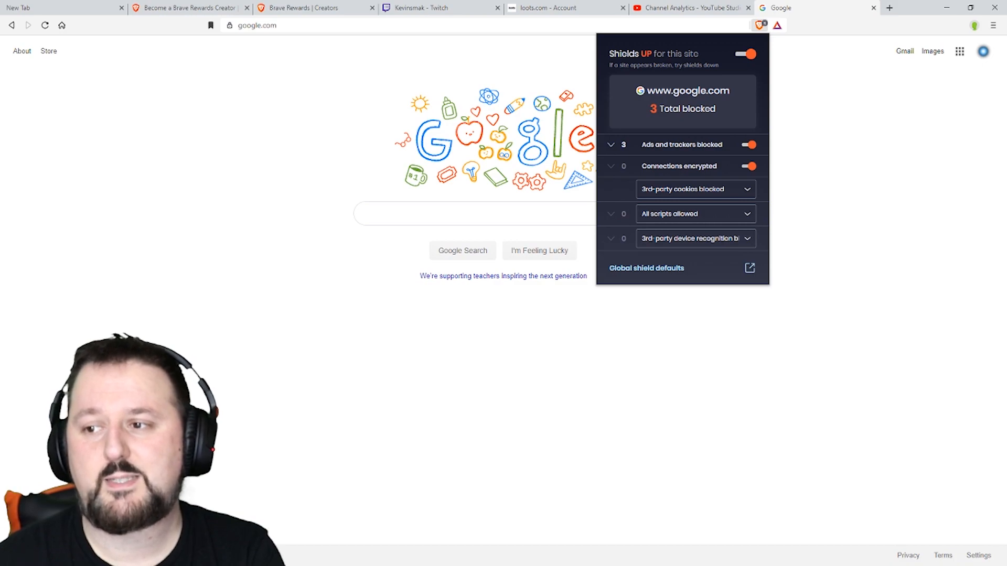
Toggle Shields down and back up for google.com.
left_click(744, 54)
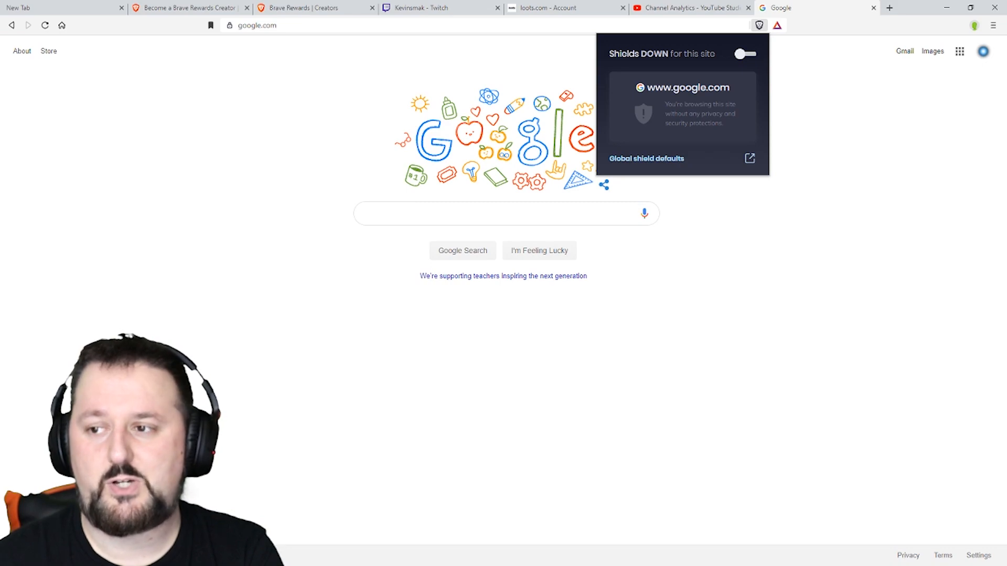
left_click(744, 54)
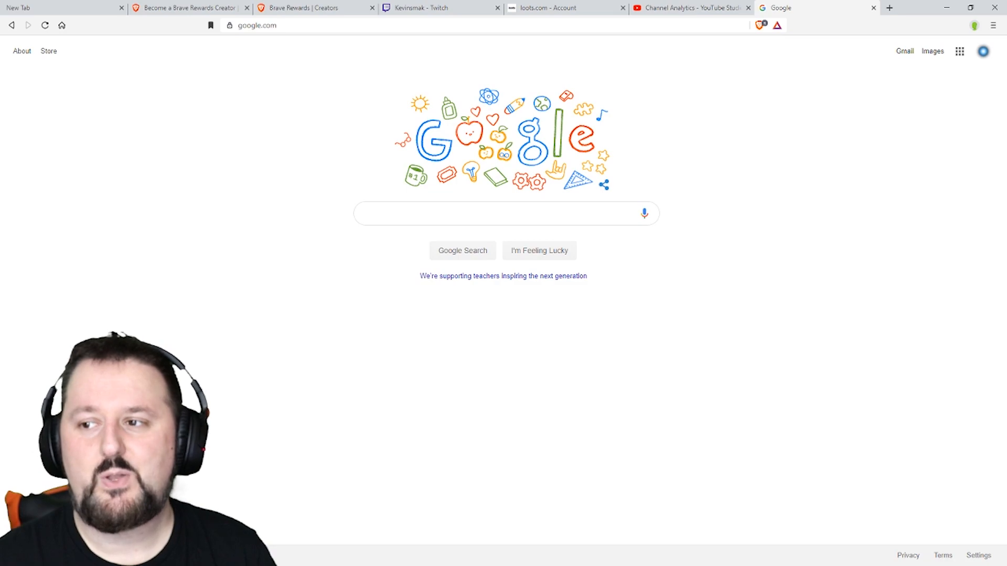
mouse_move(778, 26)
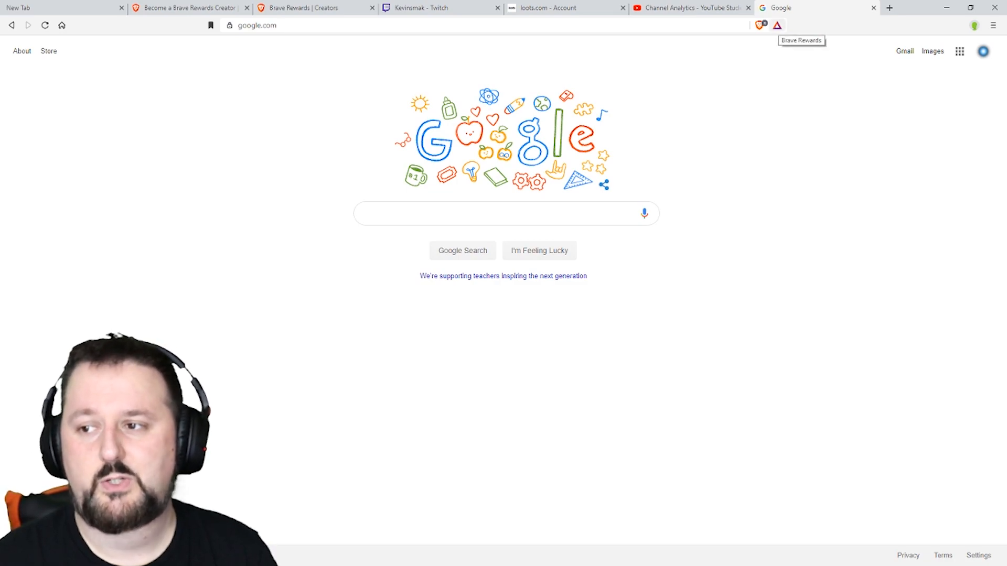
Show the Brave Rewards page with Ads and Auto-Contribute enabled and an empty wallet.
left_click(778, 24)
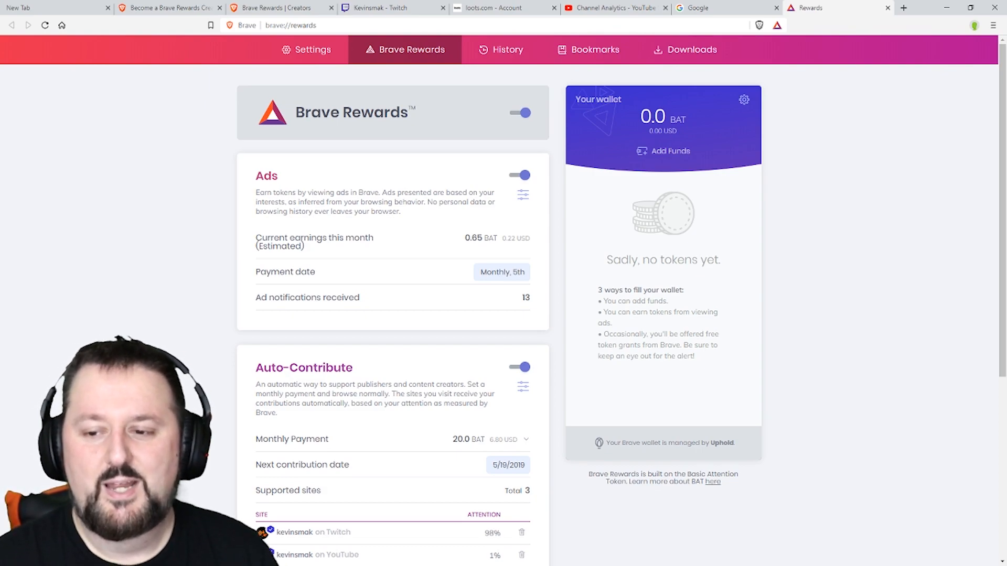
double_click(473, 238)
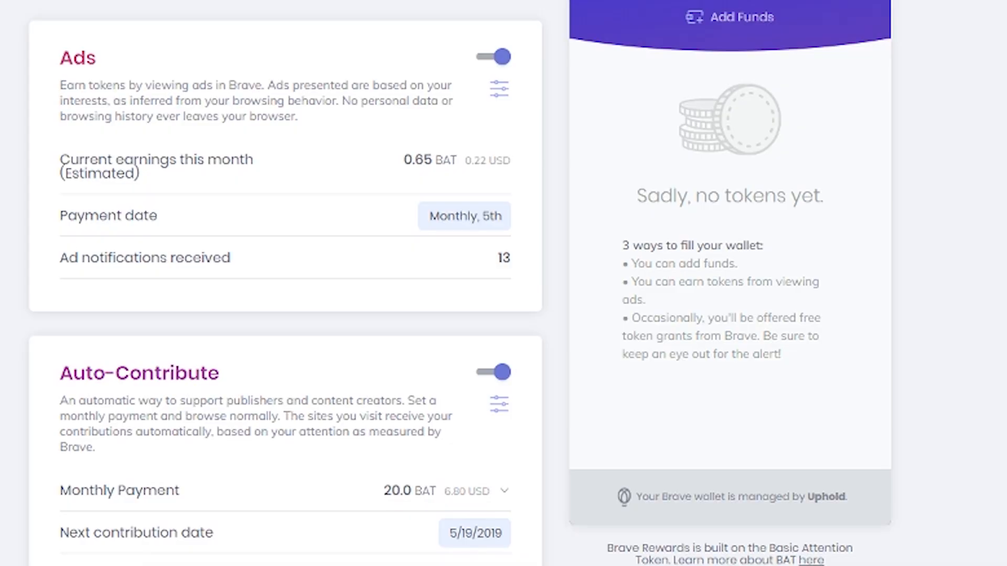
scroll("down", 3)
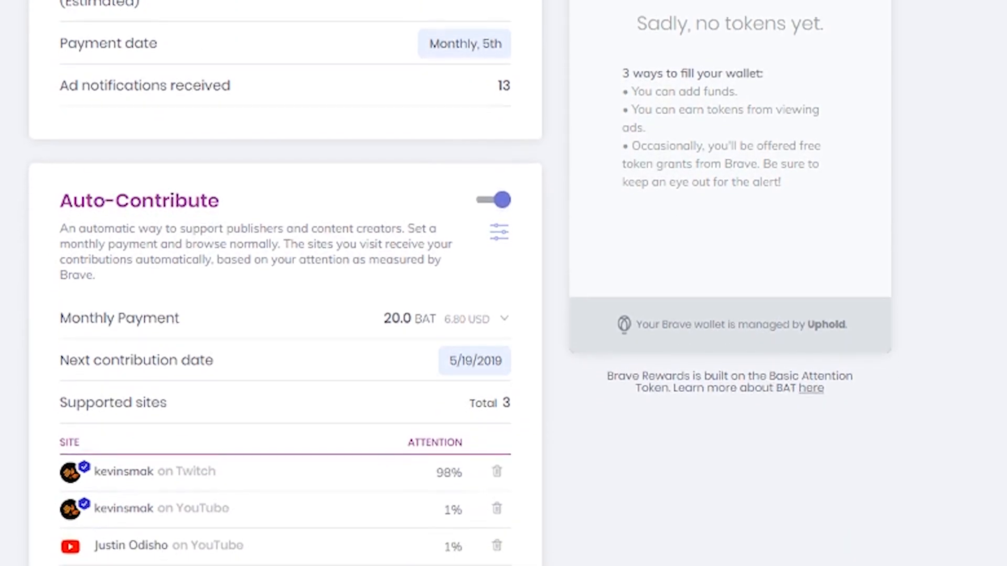
scroll("down", 3)
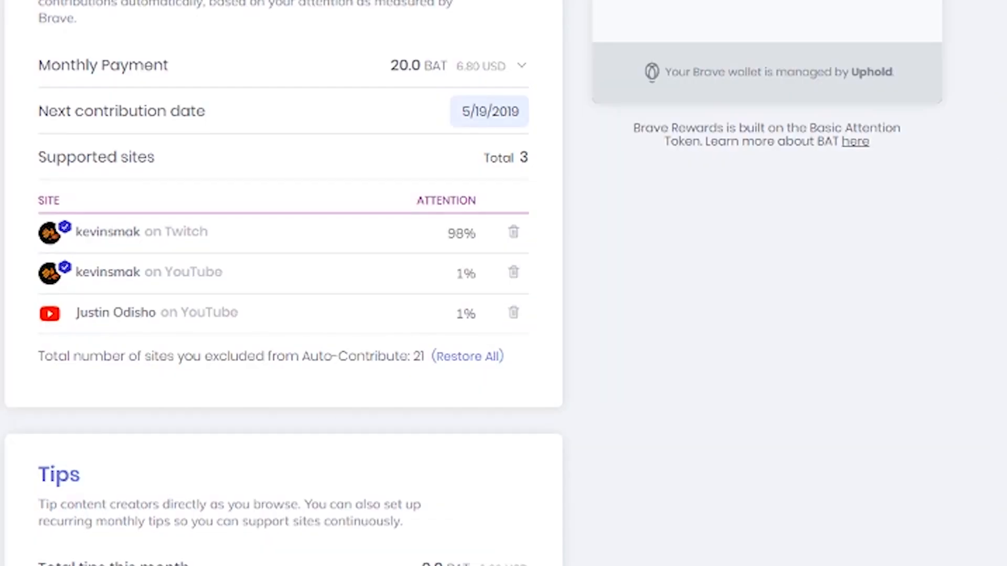
Scroll the Creators dashboard to the 0.78 BAT pending payout and referral stats.
scroll("down", 3)
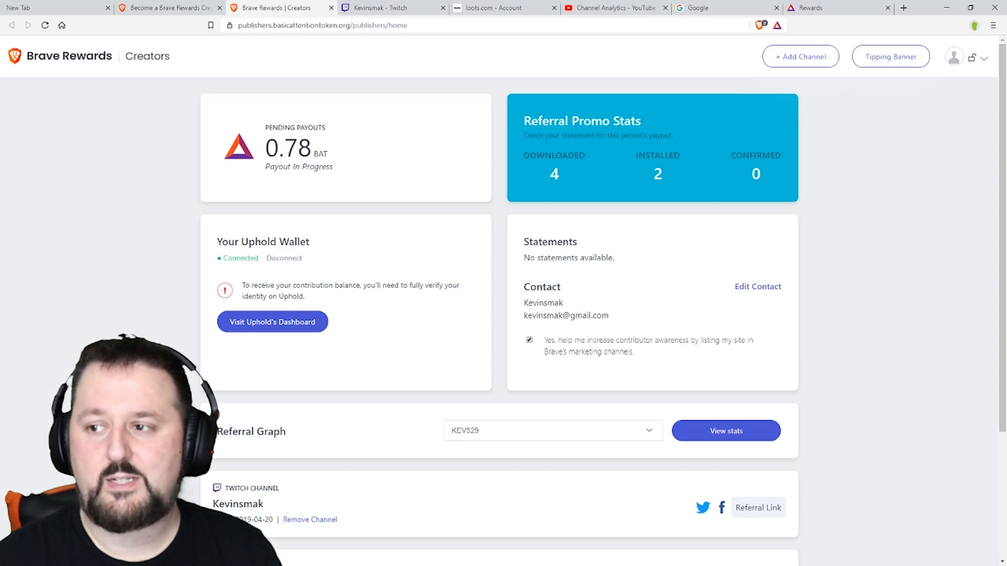
Bring up the tip window for basicattentiontoken.org offering 1, 5 or 10 BAT.
left_click(777, 25)
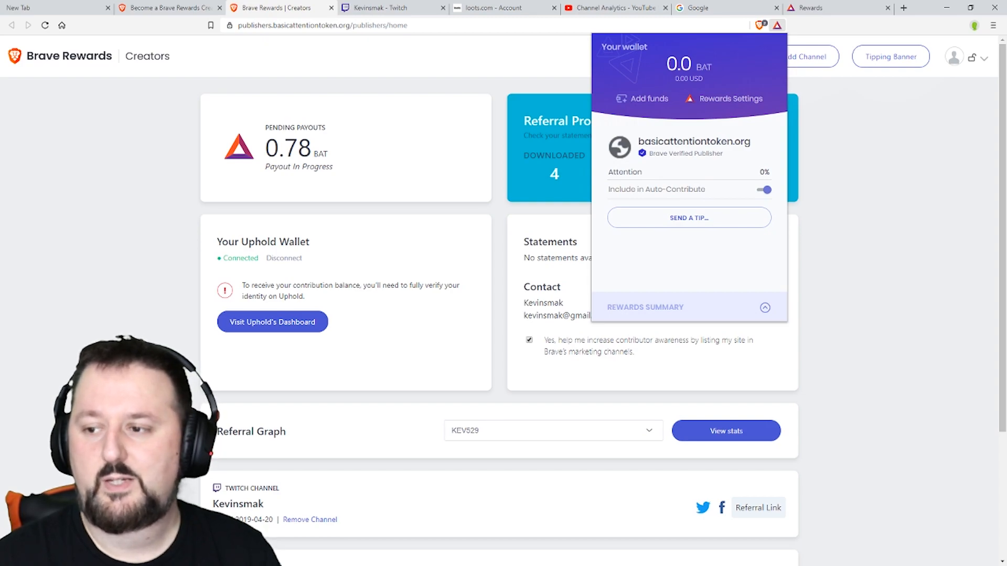
left_click(689, 218)
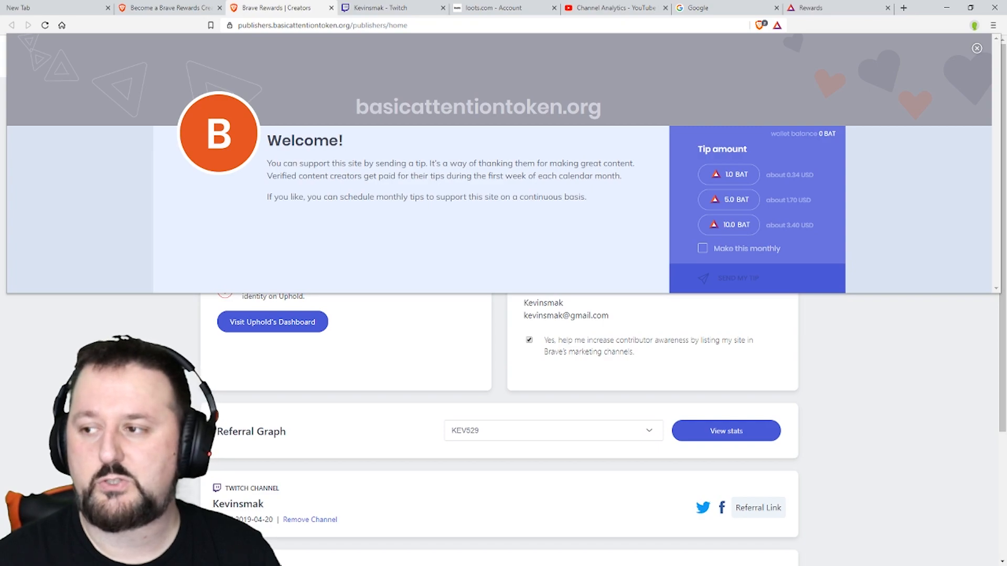
Dismiss the basicattentiontoken.org tip window without sending a tip.
left_click(976, 48)
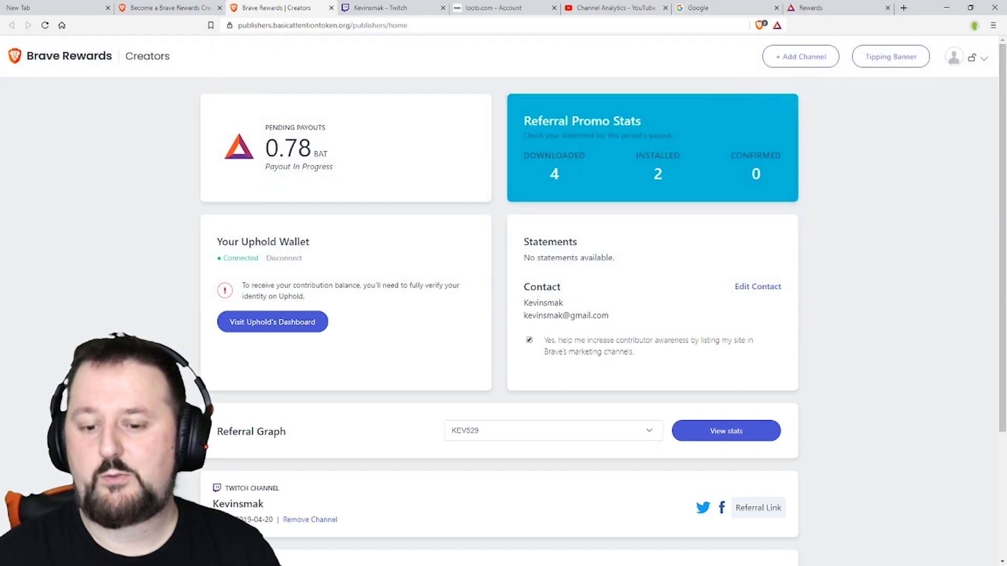
scroll("down", 3)
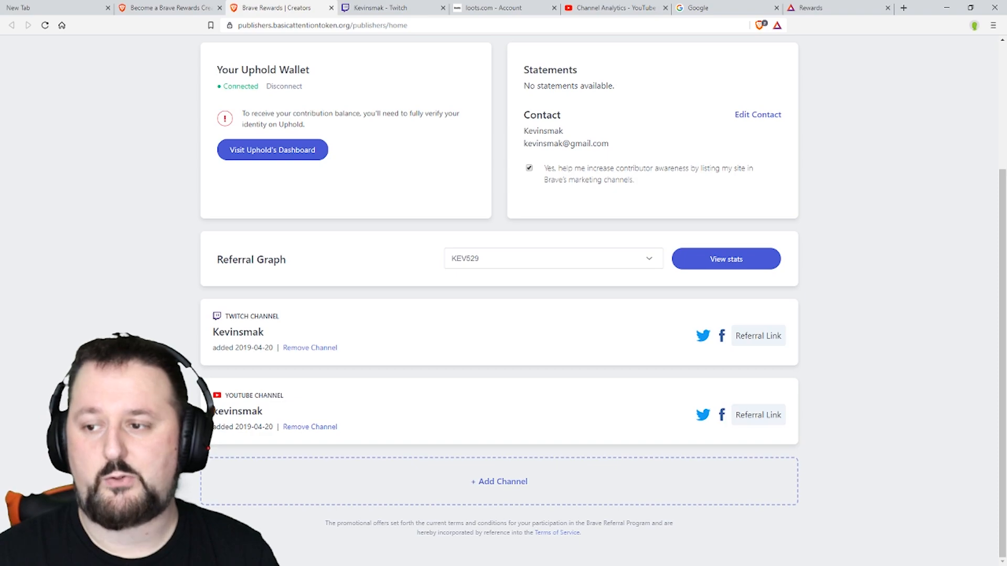
scroll("up", 3)
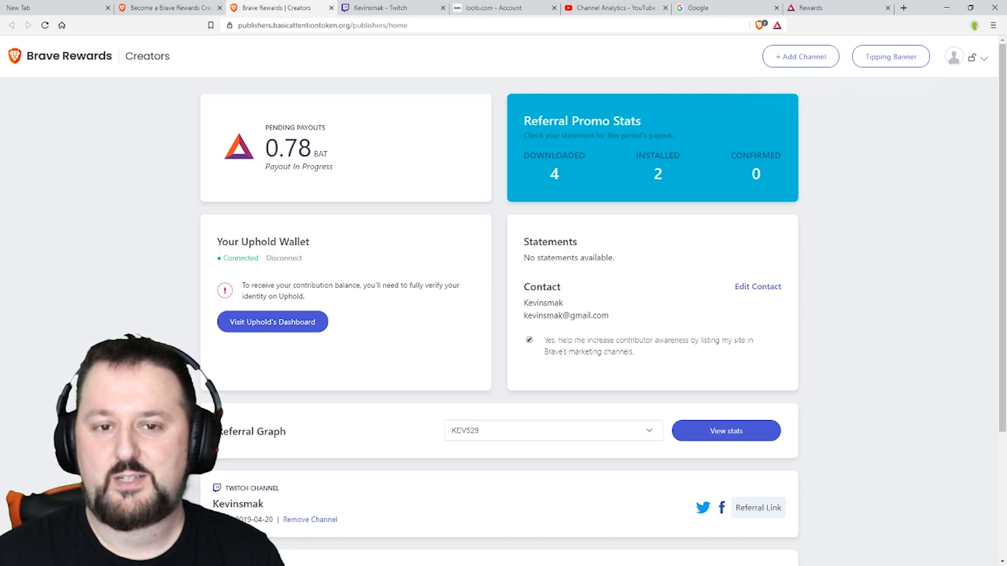
Switch to the new tab page showing 61 trackers and 10,690 ads blocked.
left_click(29, 8)
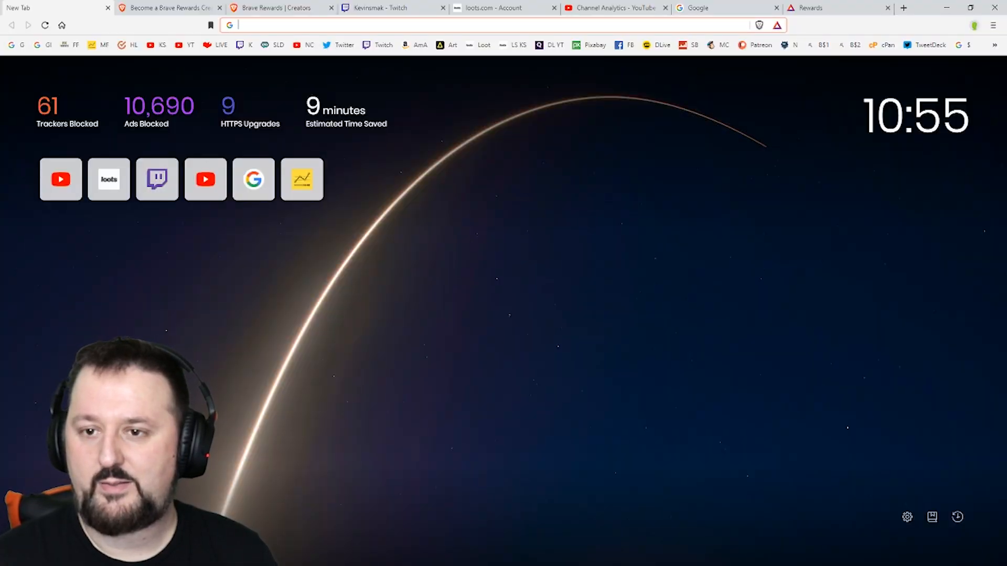
Switch to the Kevinsmak Twitch channel tab showing the offline schedule.
left_click(386, 8)
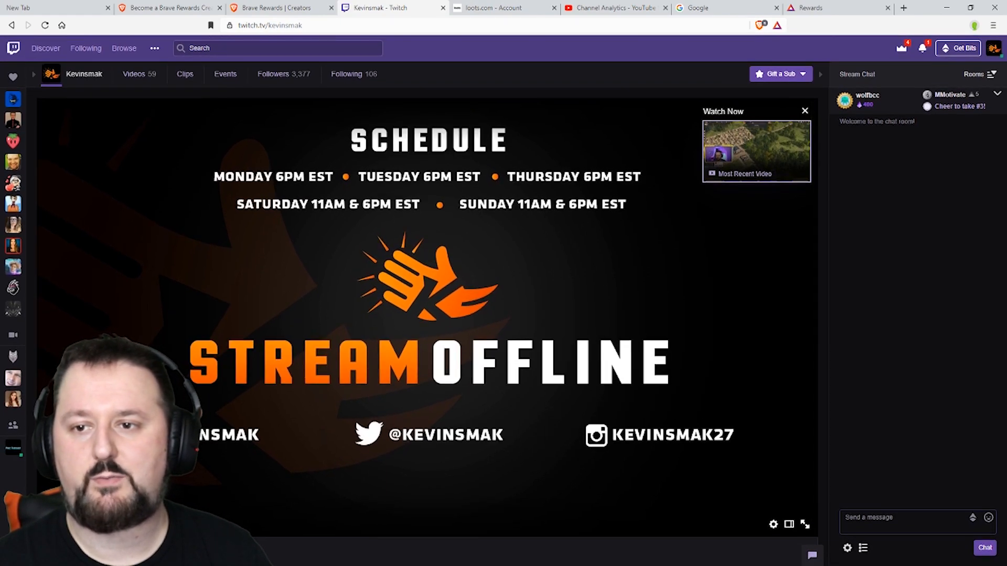
mouse_move(500, 7)
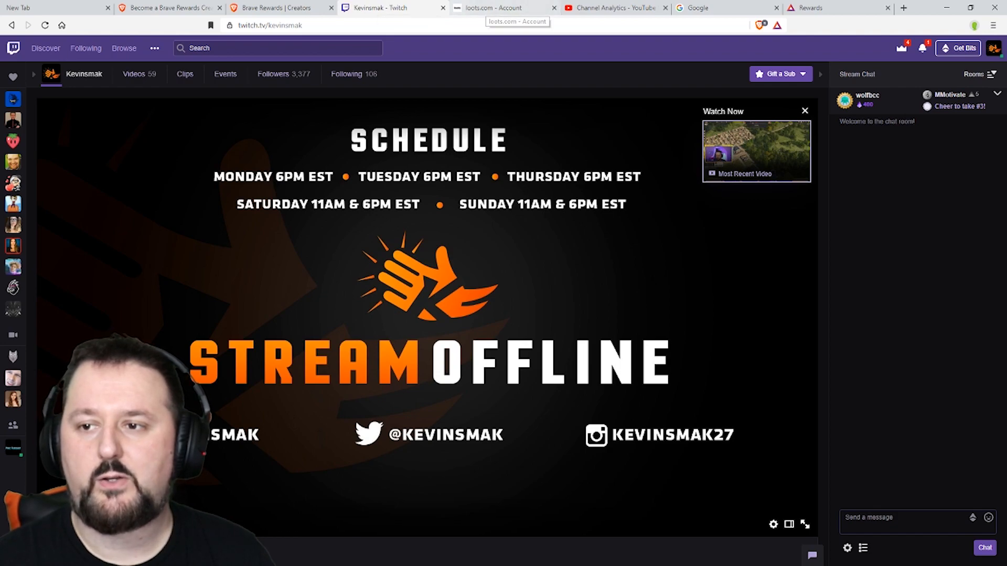
left_click(614, 9)
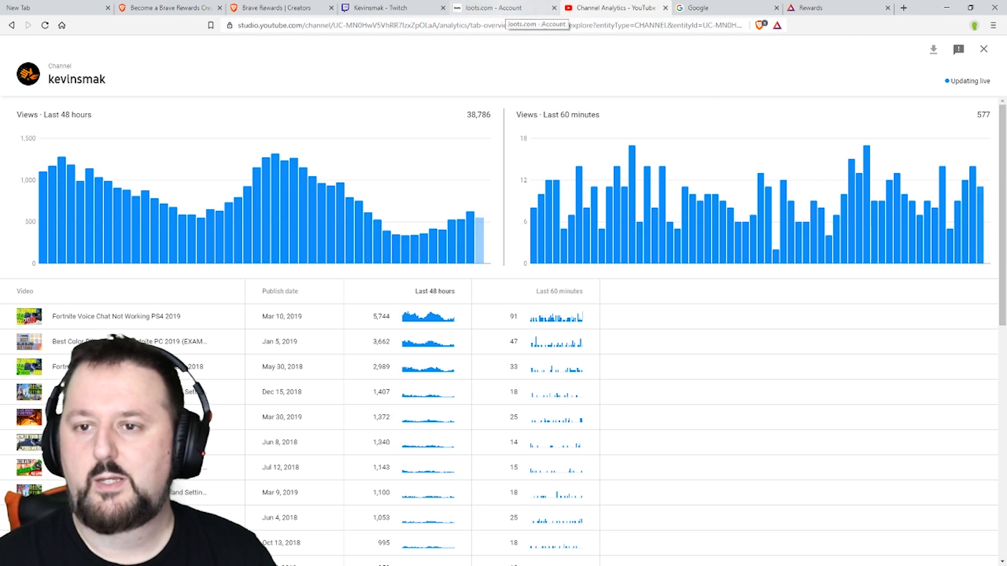
left_click(376, 8)
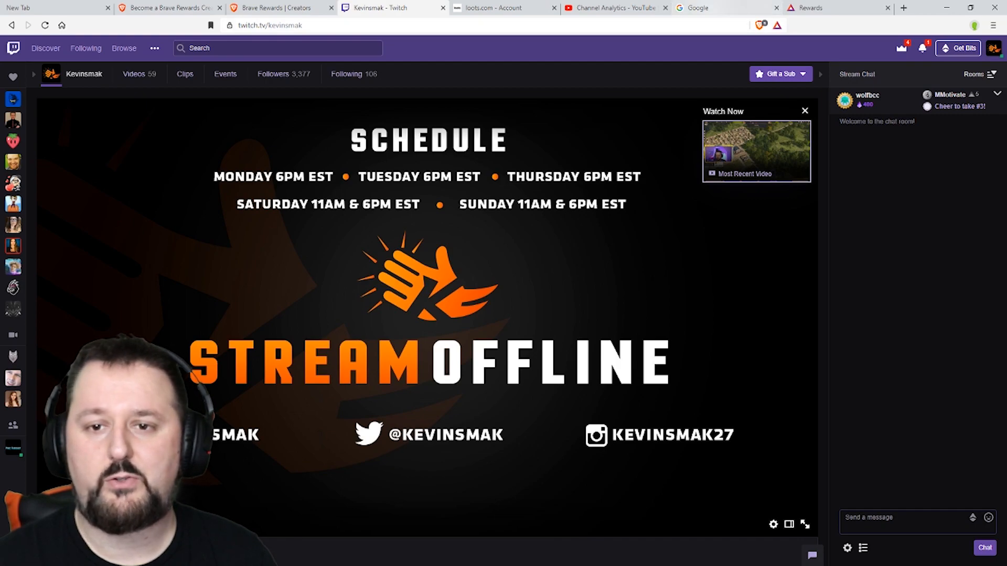
Switch to the Google homepage tab and show the browser's main menu over it.
left_click(697, 8)
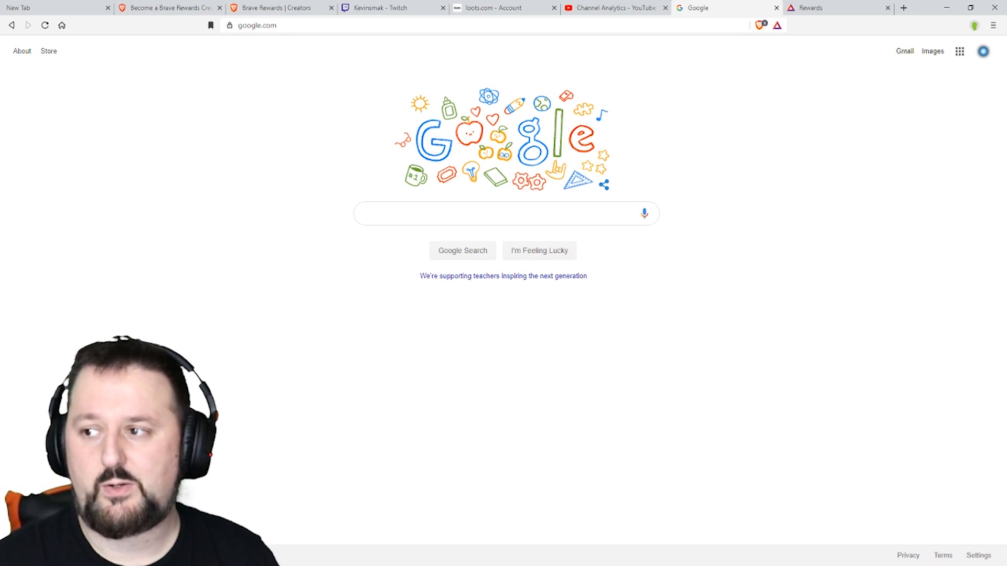
left_click(994, 23)
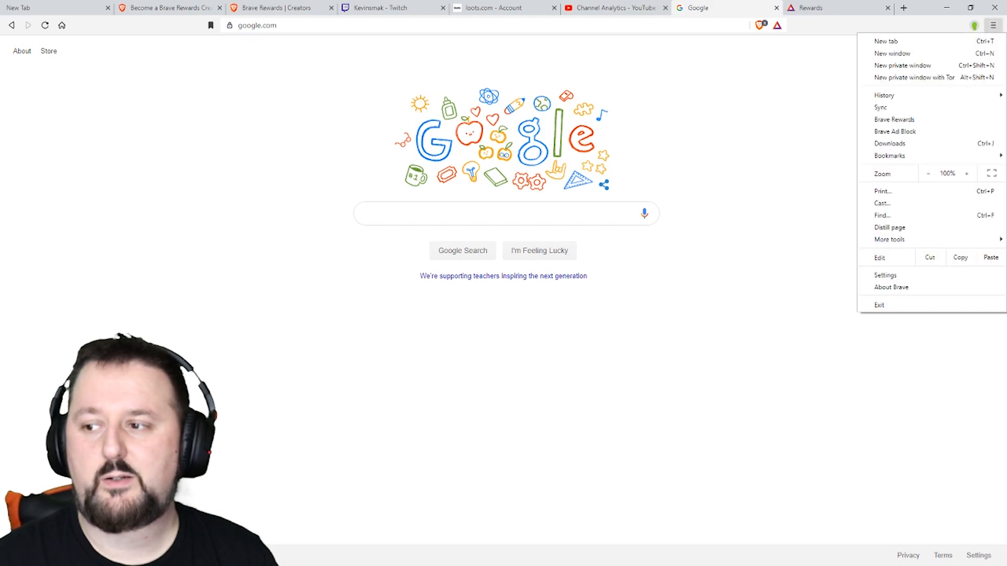